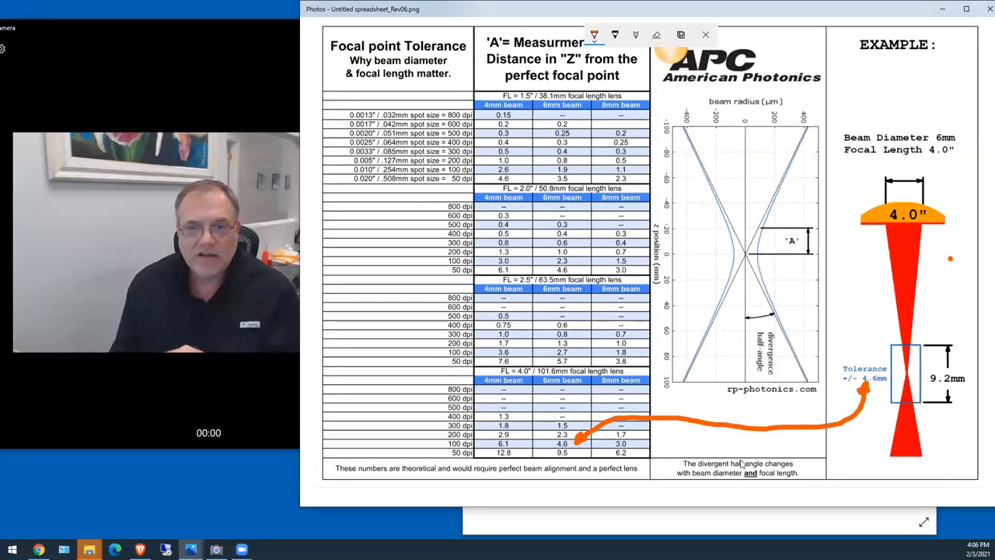
pyautogui.moveTo(712, 438)
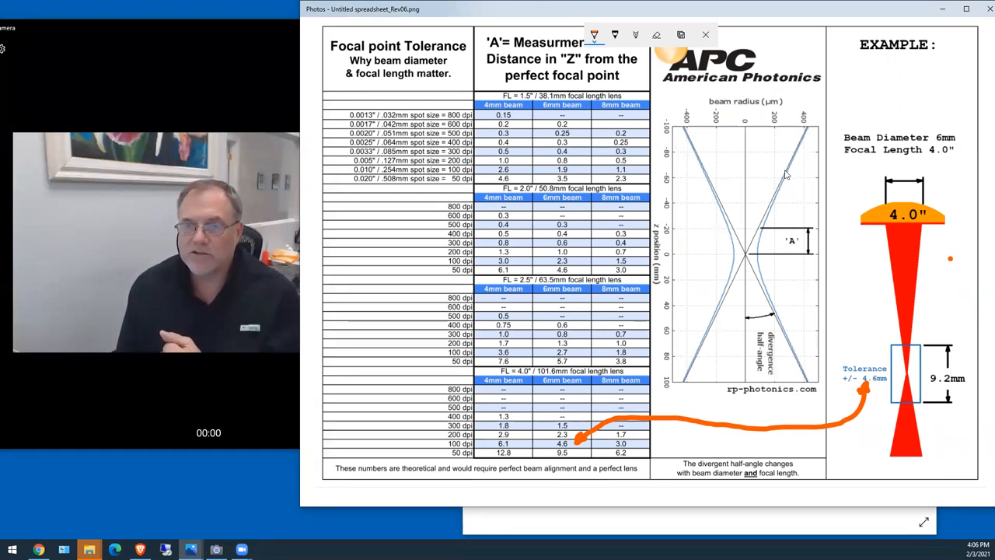
pyautogui.moveTo(774, 255)
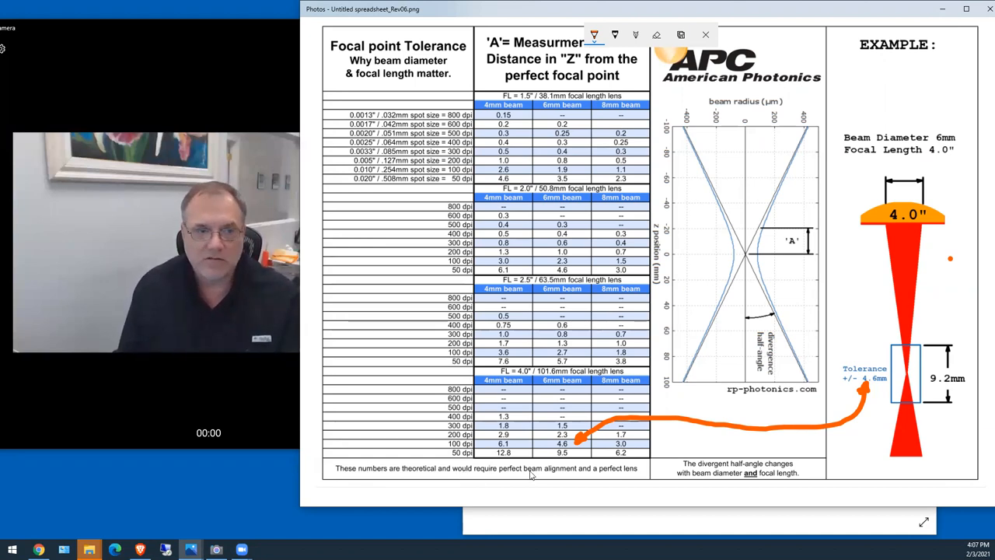
pyautogui.moveTo(575, 475)
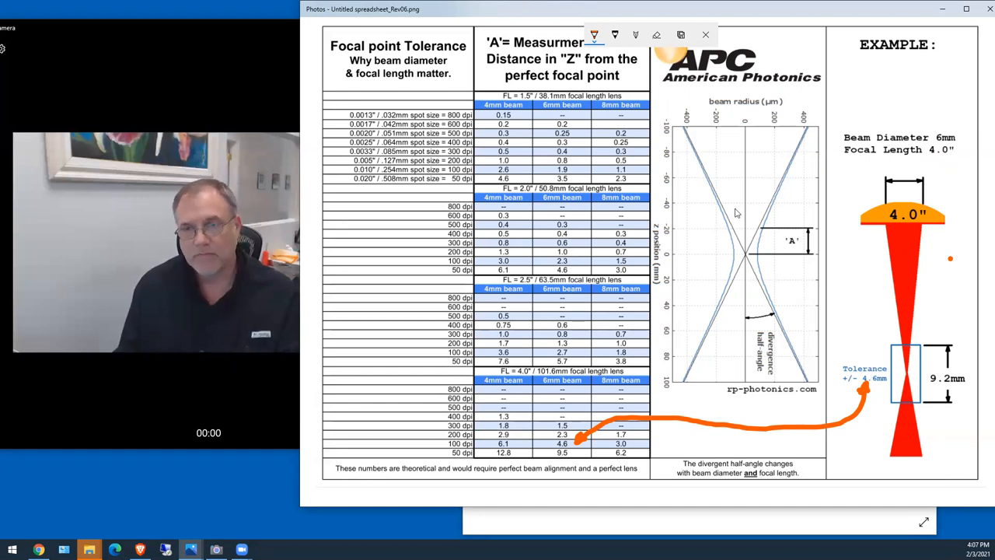
pyautogui.moveTo(681, 468)
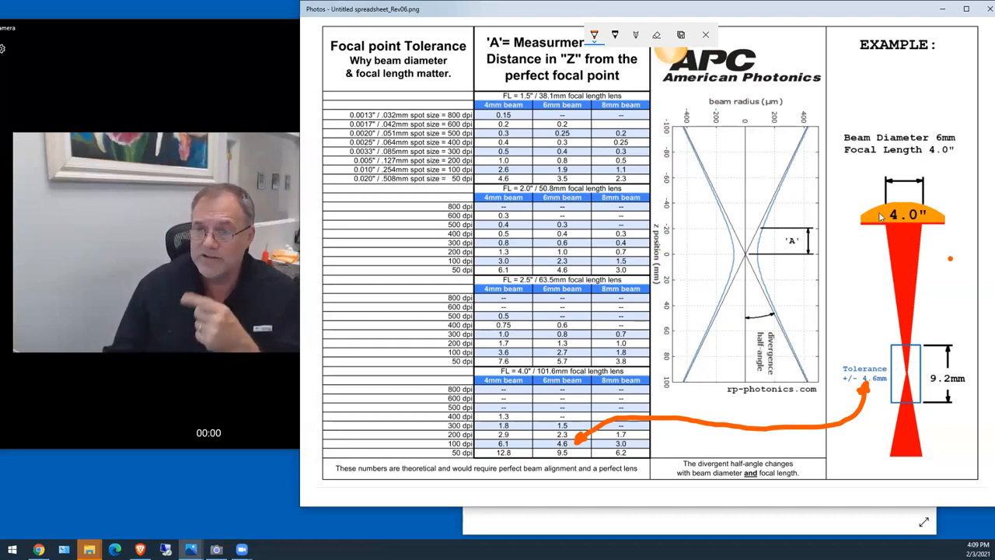
pyautogui.moveTo(914, 221)
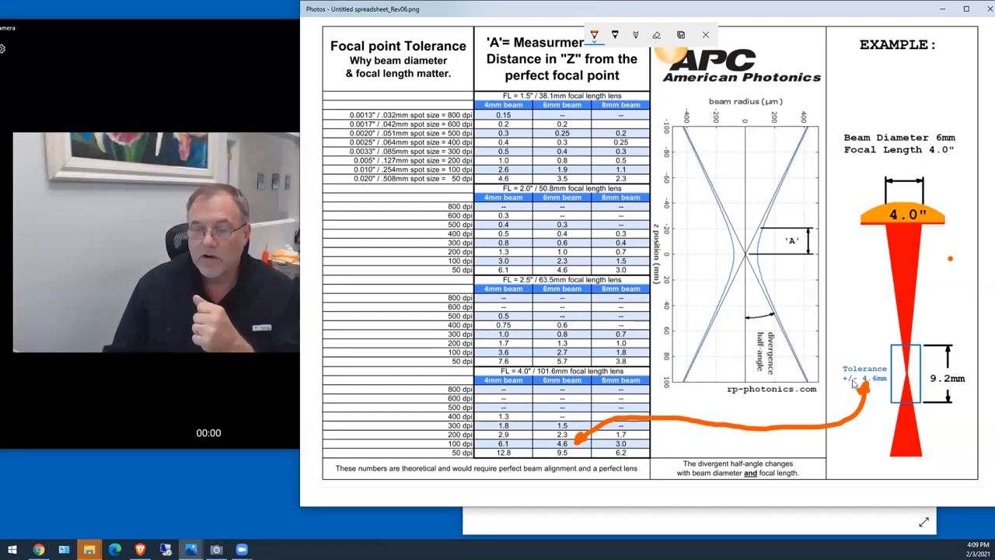
pyautogui.moveTo(563, 445)
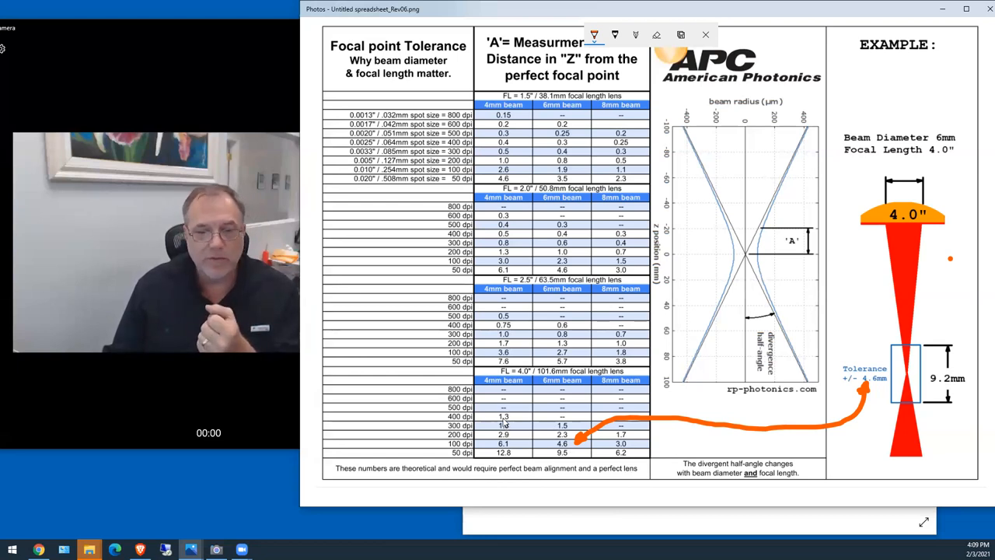
pyautogui.moveTo(634, 448)
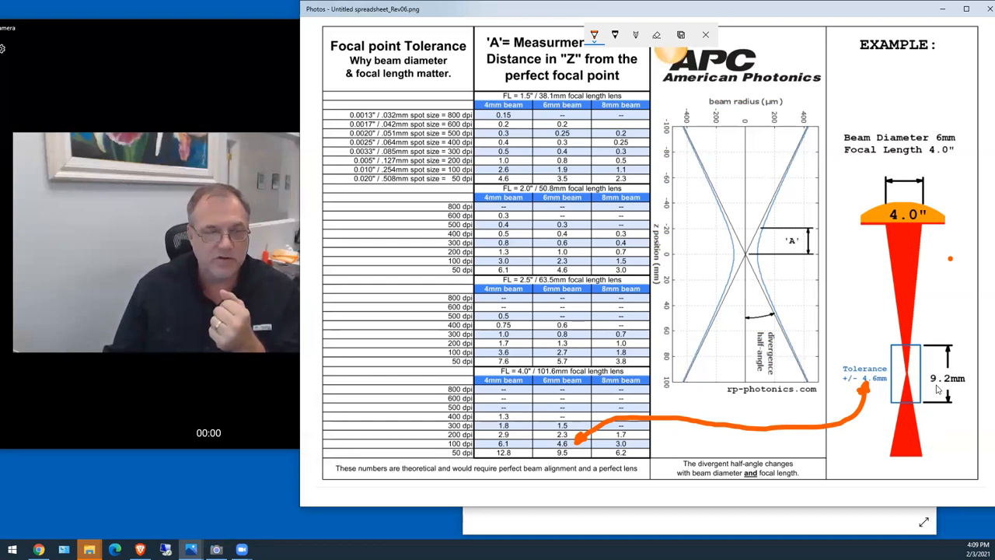
pyautogui.moveTo(641, 295)
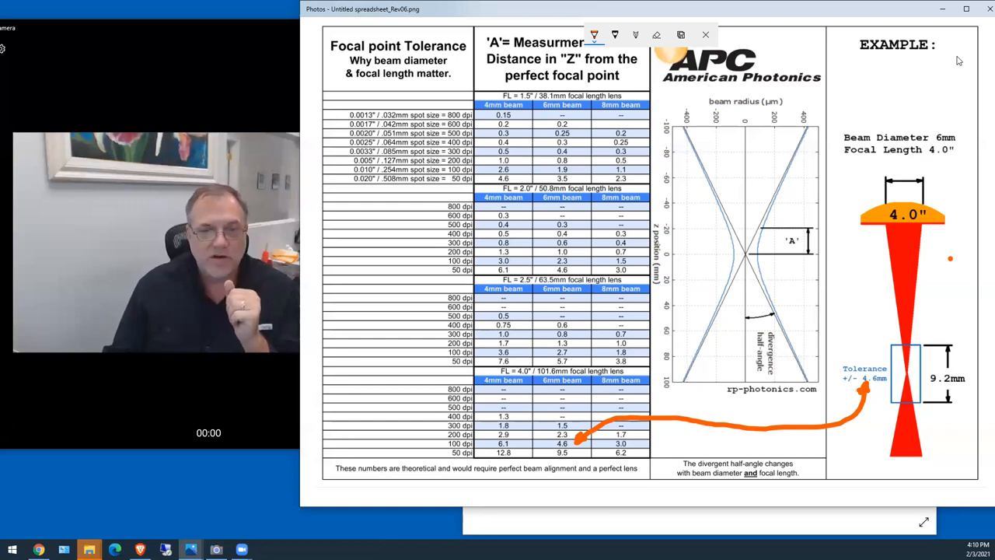
pyautogui.moveTo(948, 64)
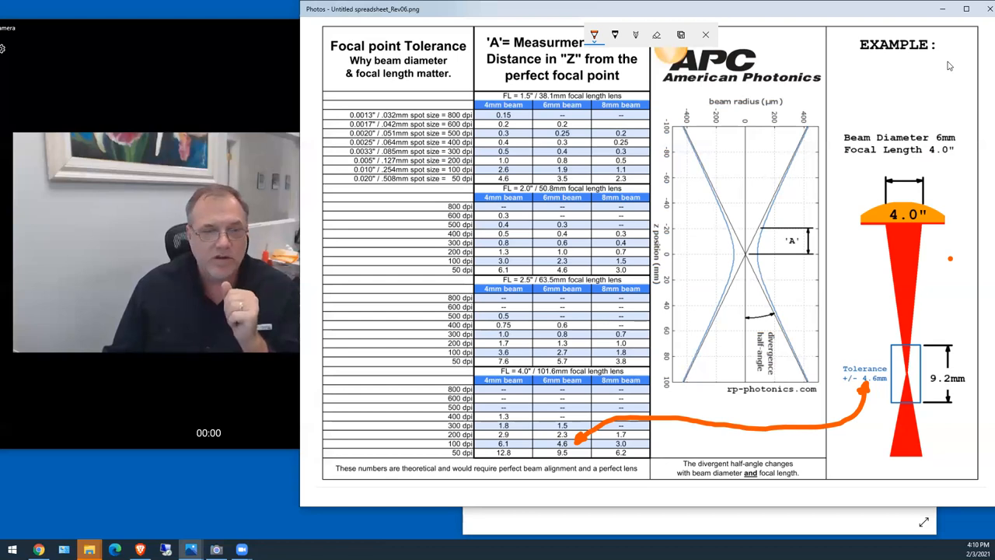
pyautogui.moveTo(942, 66)
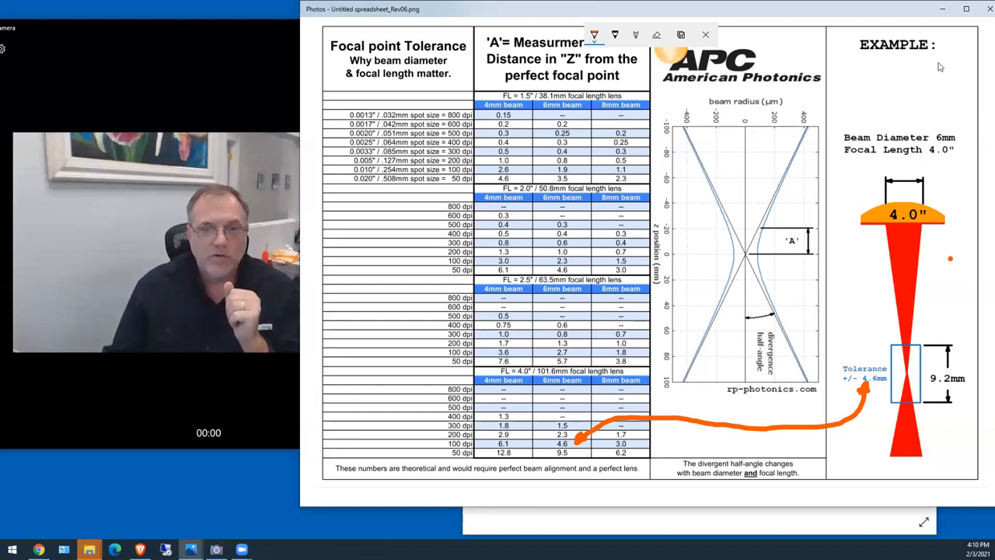